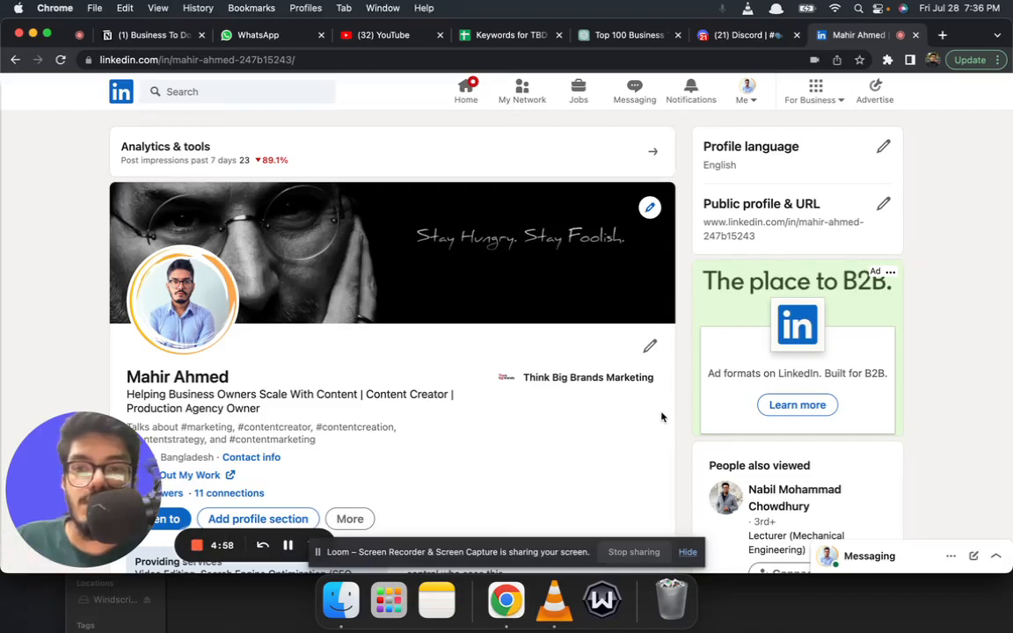
mouse_move(322, 380)
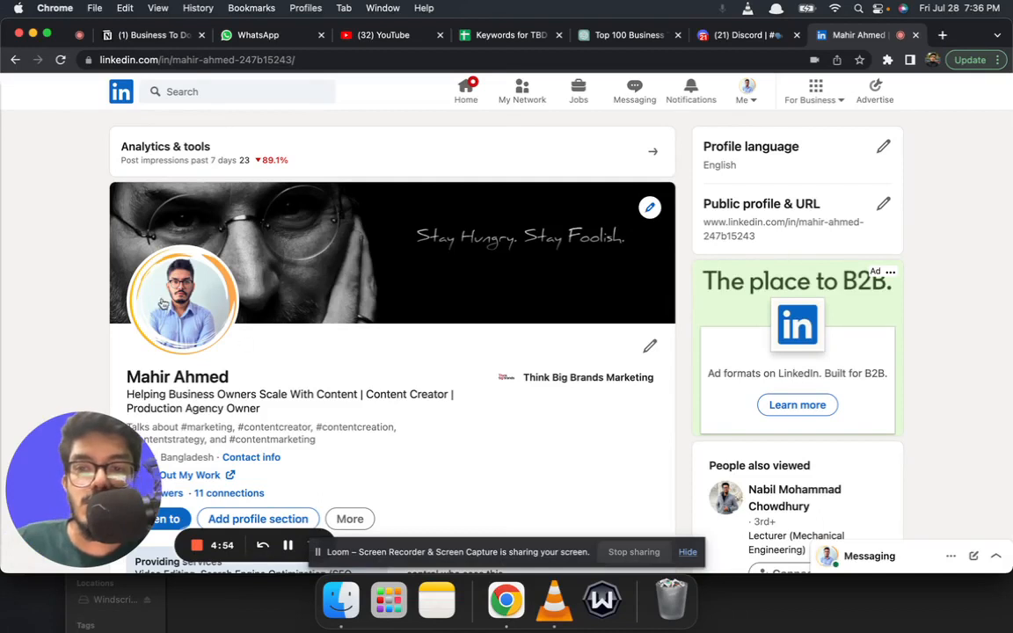
mouse_move(226, 331)
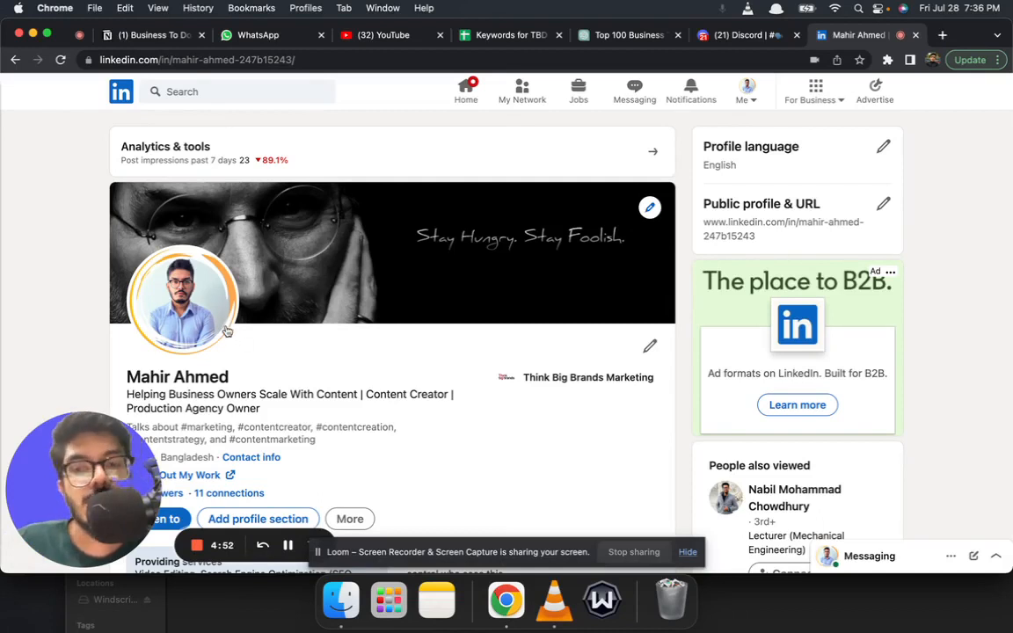
mouse_move(357, 458)
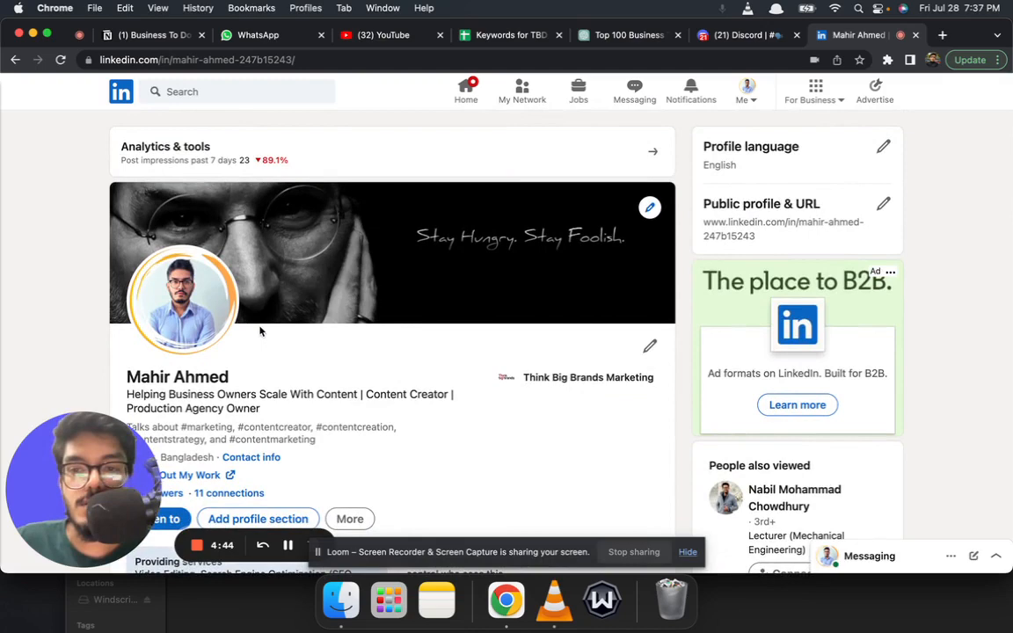
- Apply the #OpenToWork frame to the profile photo after previewing #Hiring
left_click(183, 301)
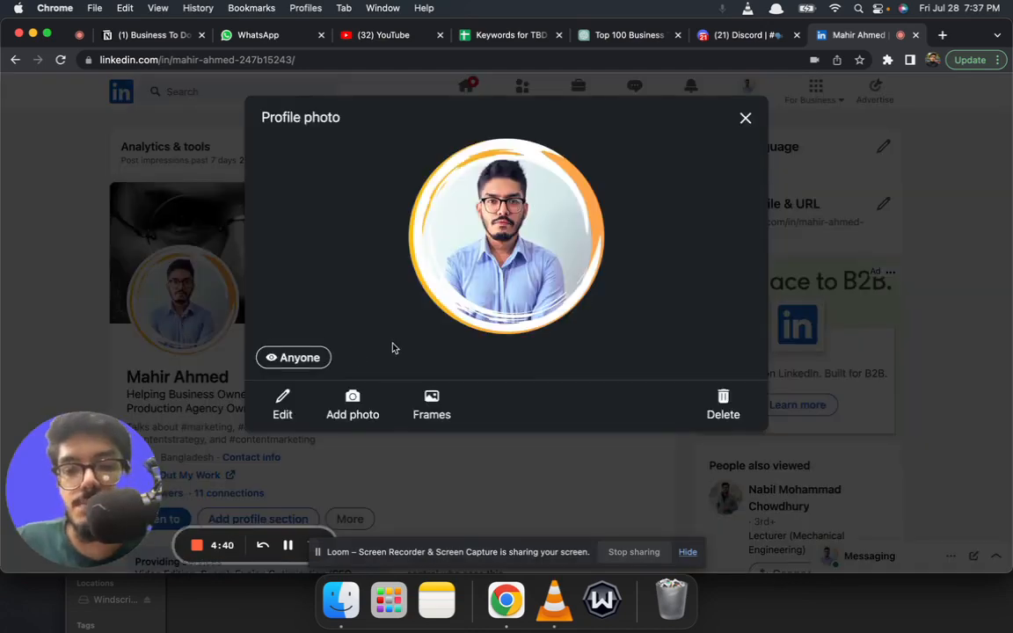
left_click(431, 404)
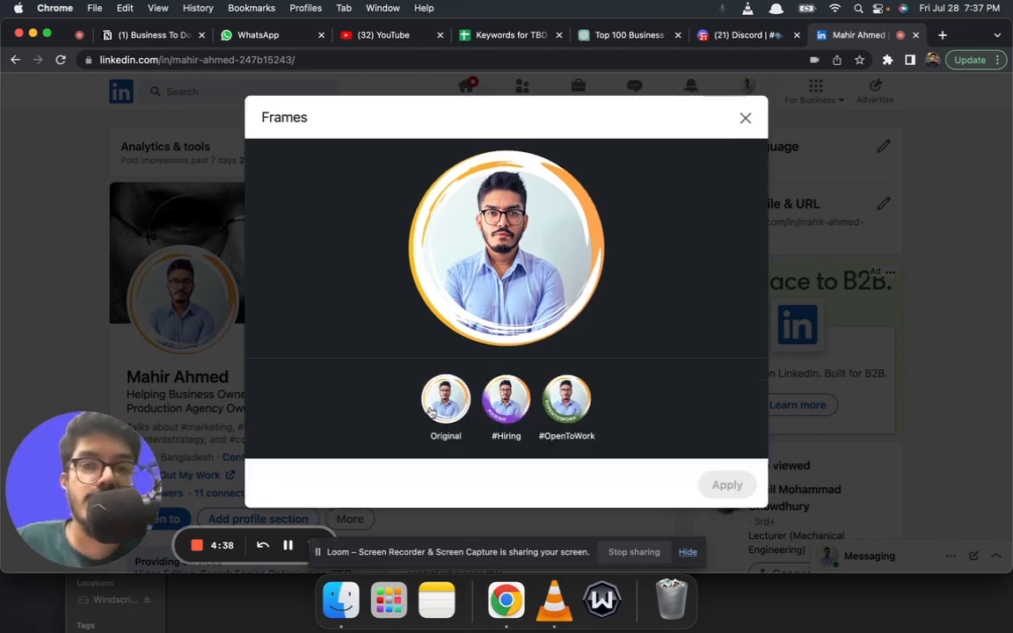
left_click(506, 402)
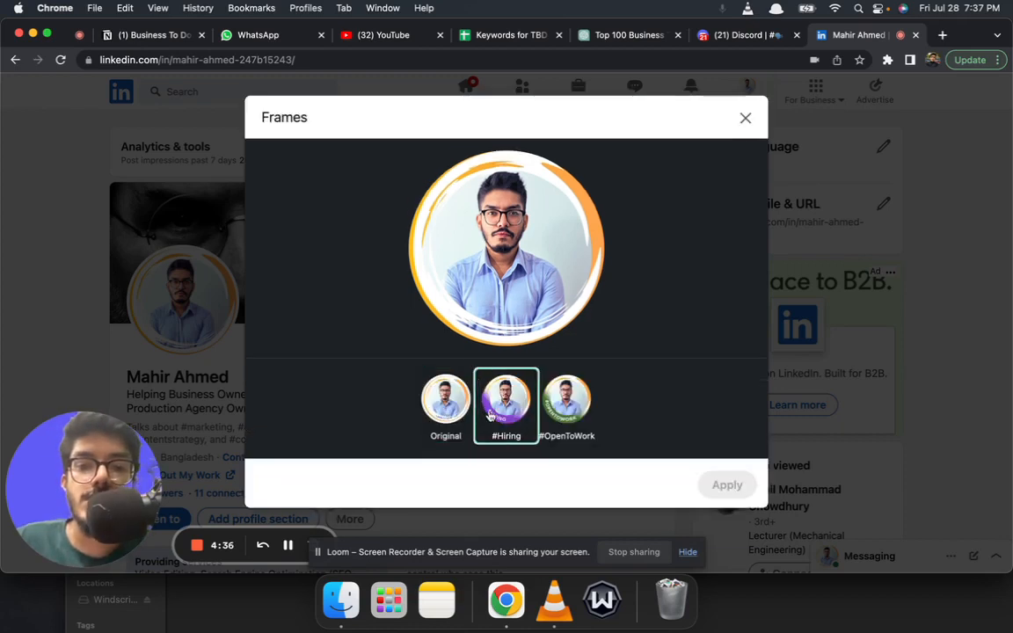
left_click(566, 405)
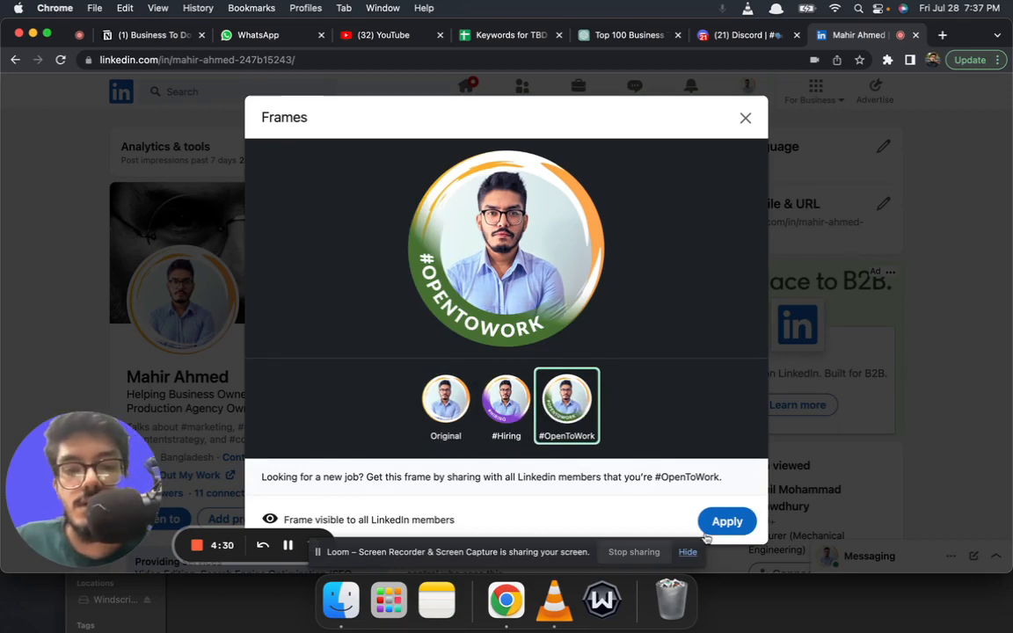
left_click(726, 521)
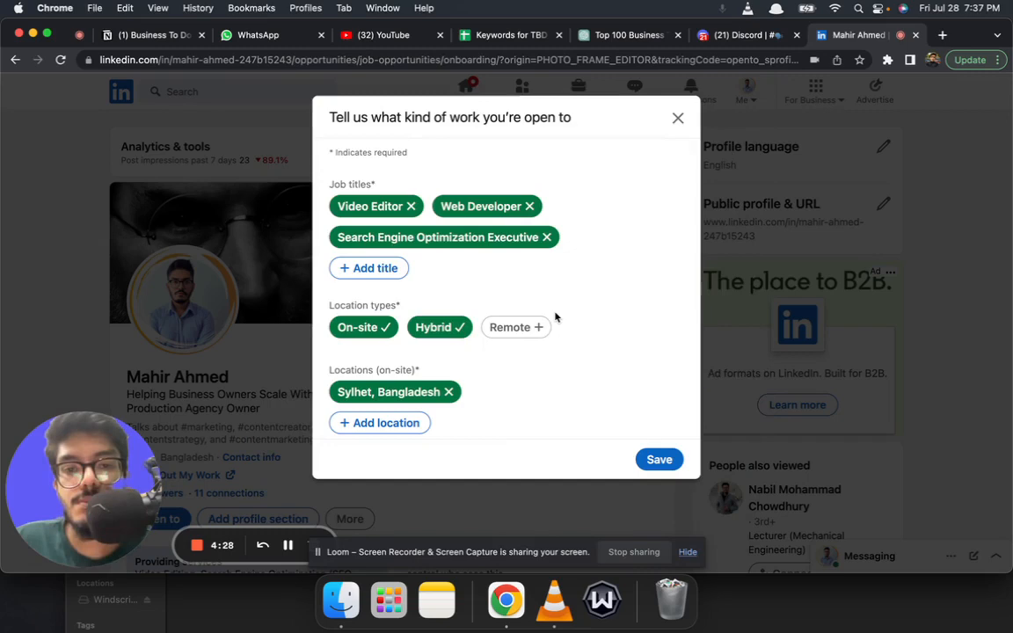
mouse_move(346, 199)
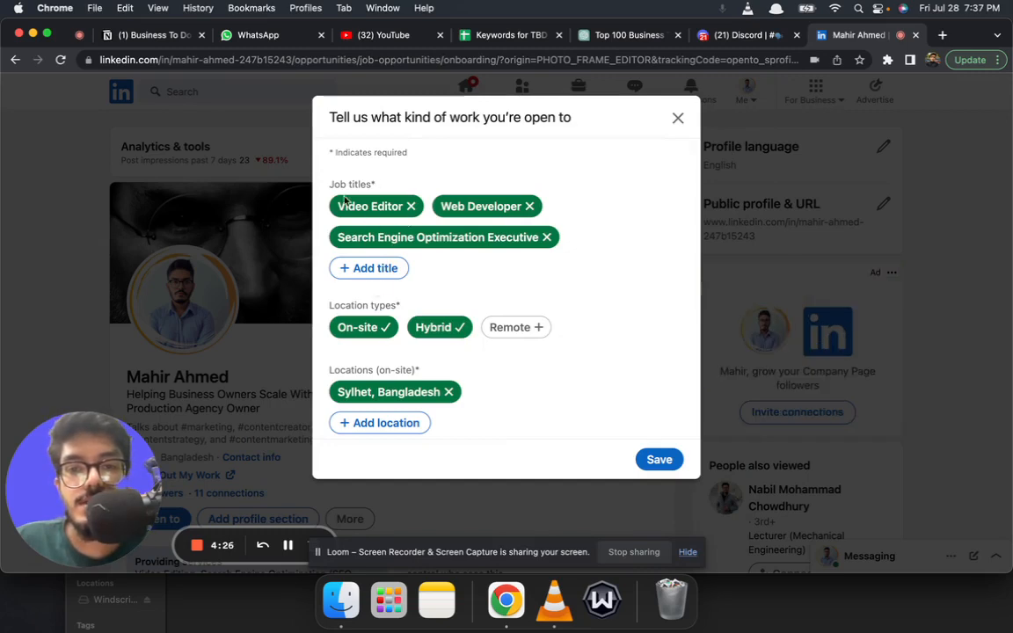
mouse_move(411, 206)
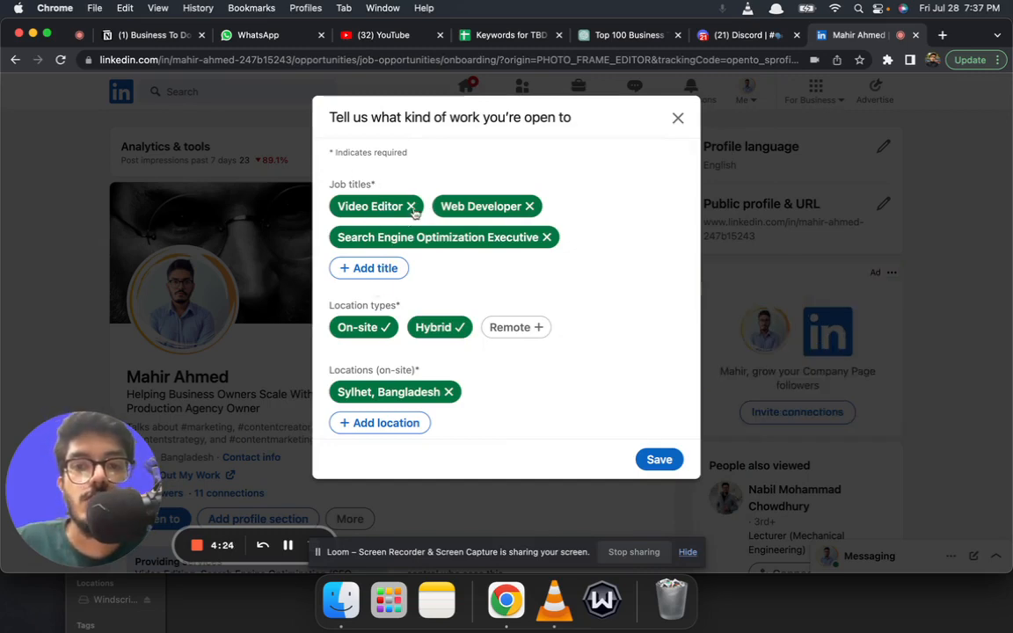
mouse_move(338, 304)
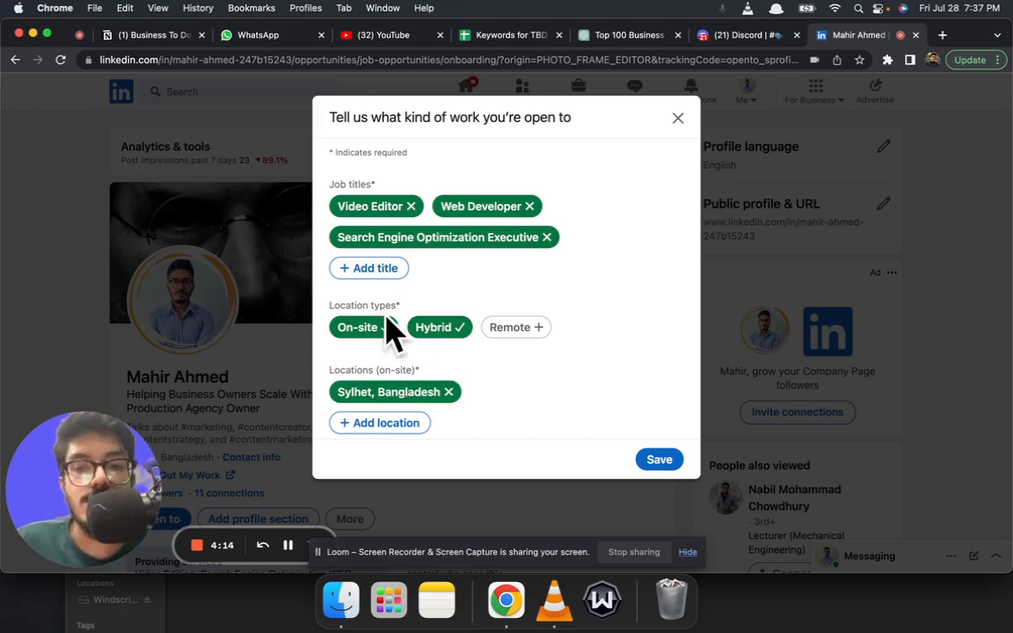
left_click(358, 327)
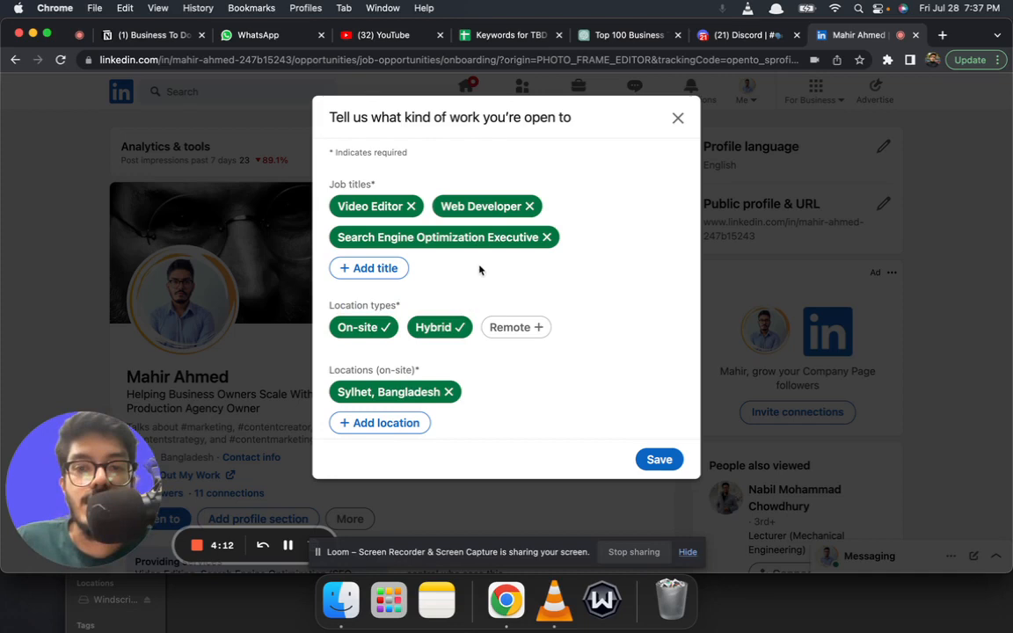
mouse_move(563, 209)
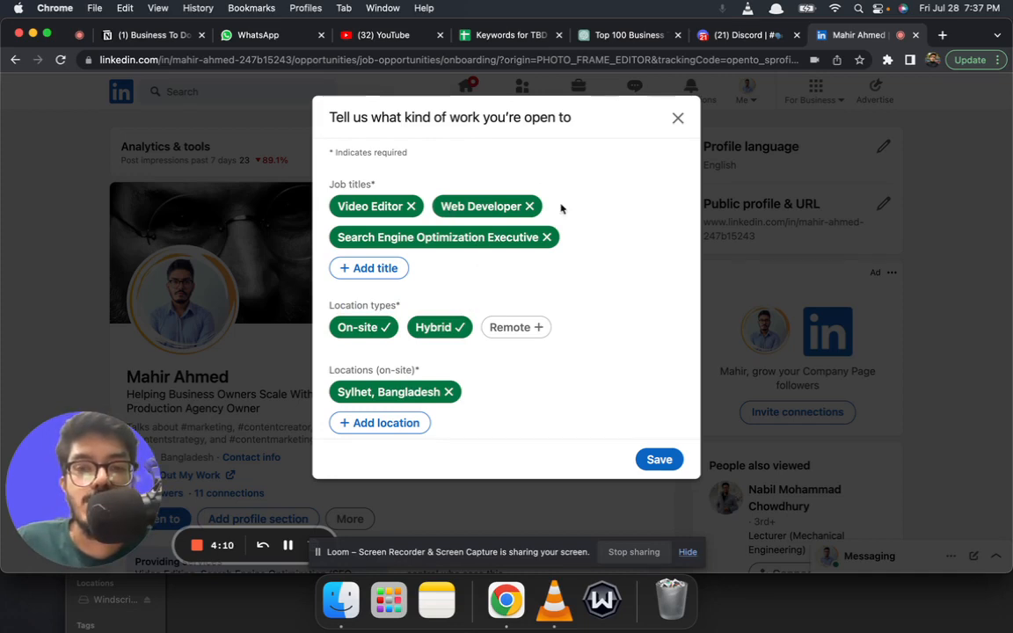
mouse_move(533, 265)
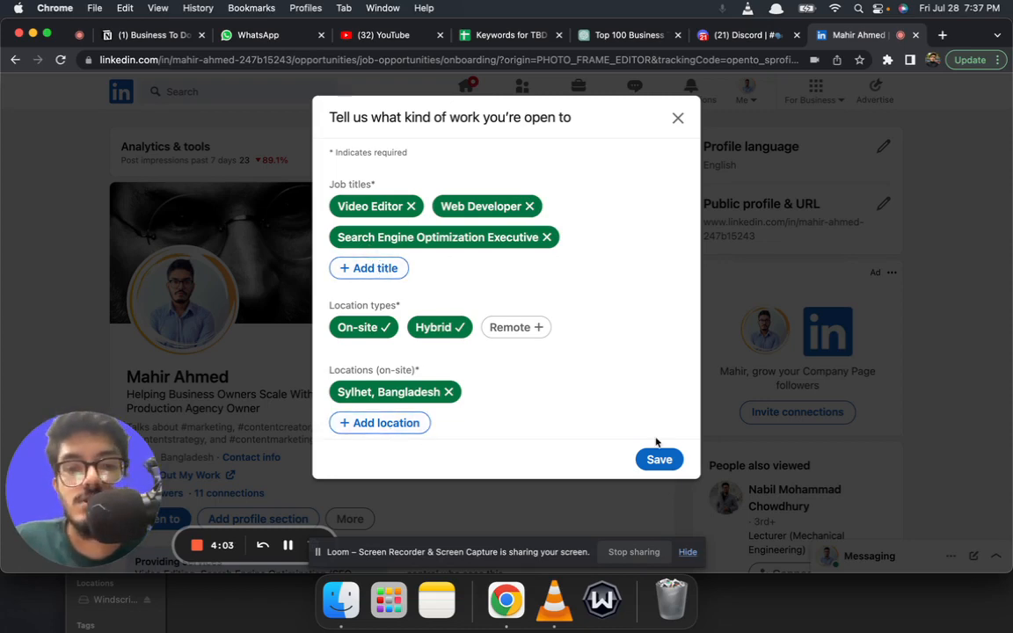
- Save the open-to-work job preferences dialog
left_click(658, 459)
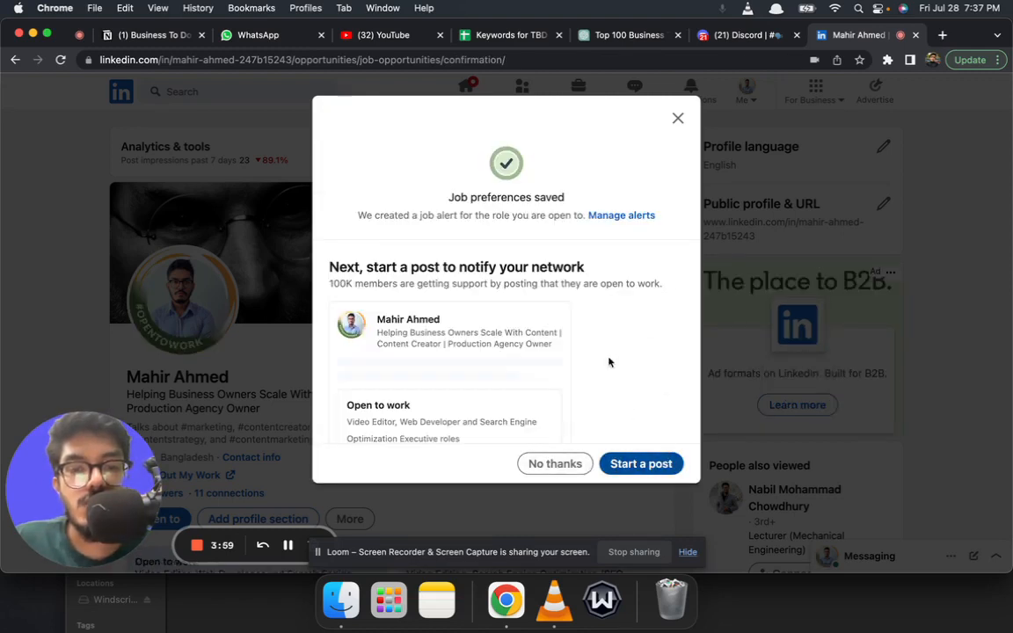
mouse_move(562, 308)
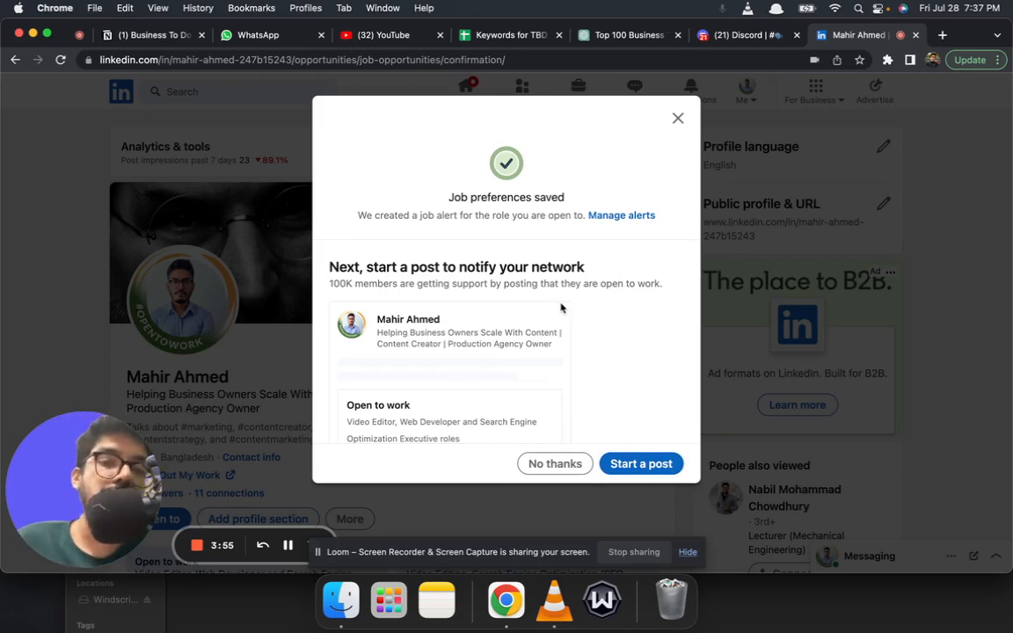
mouse_move(563, 451)
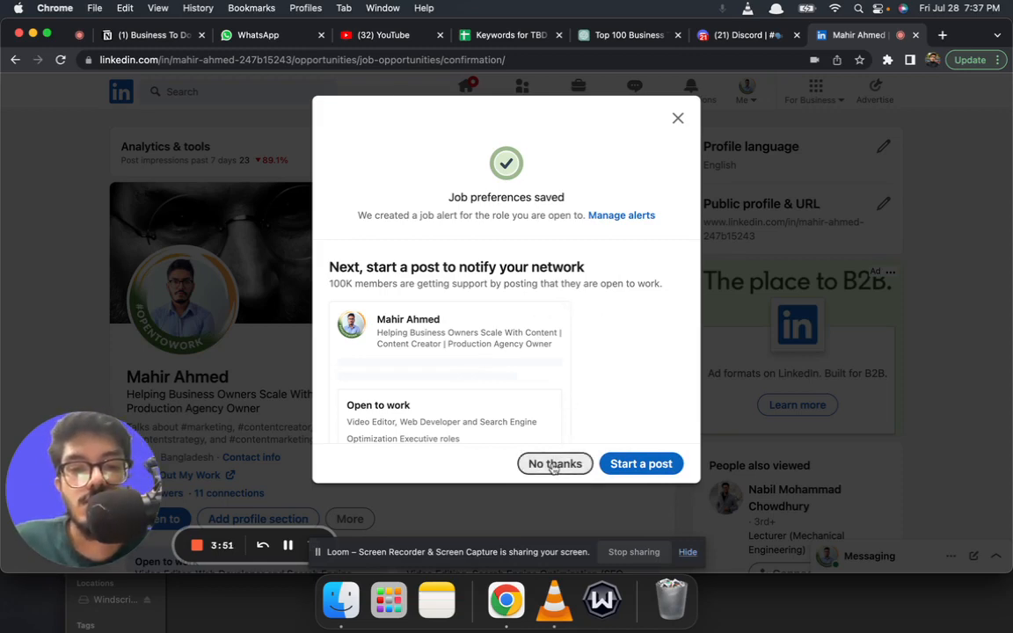
- Decline the start-a-post prompt with 'No thanks'
left_click(554, 463)
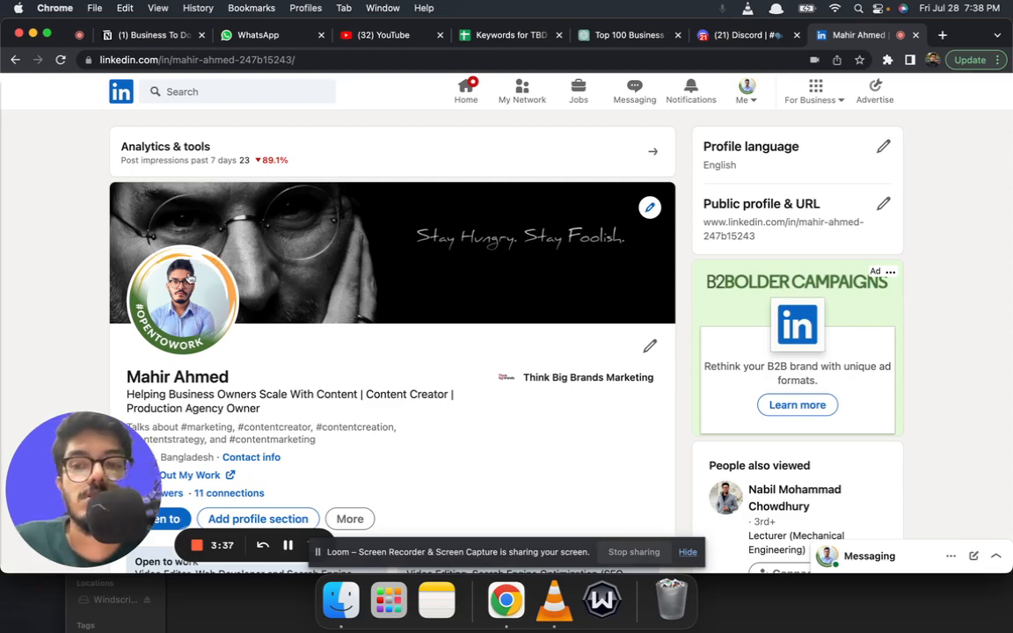
mouse_move(284, 320)
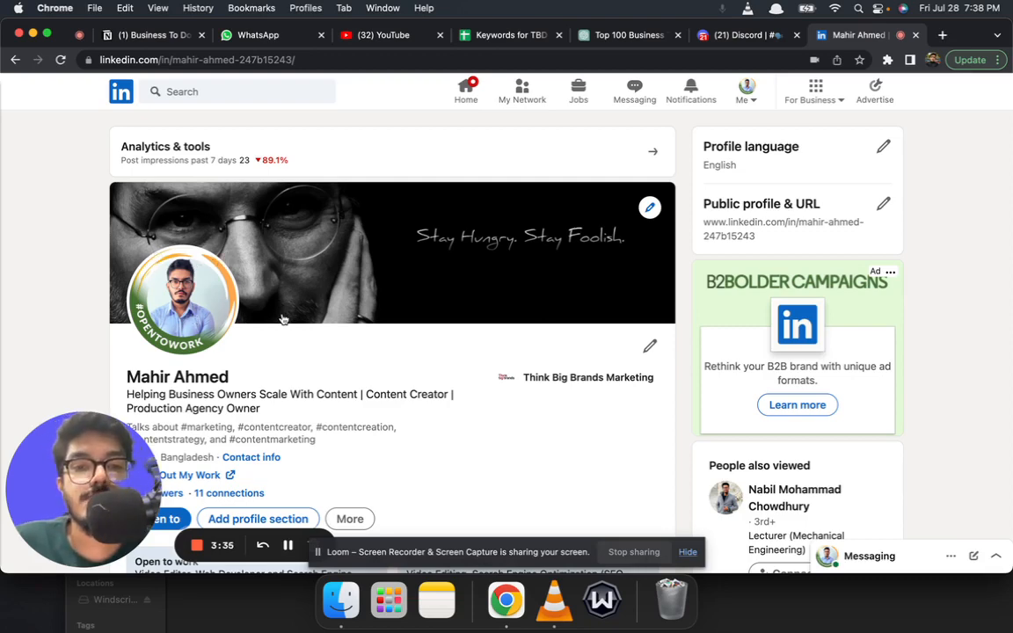